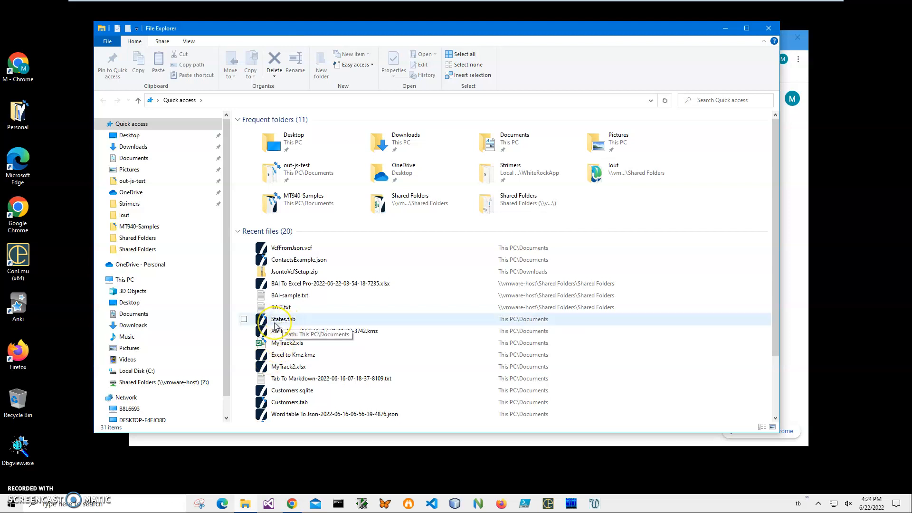
mouse_move(278, 326)
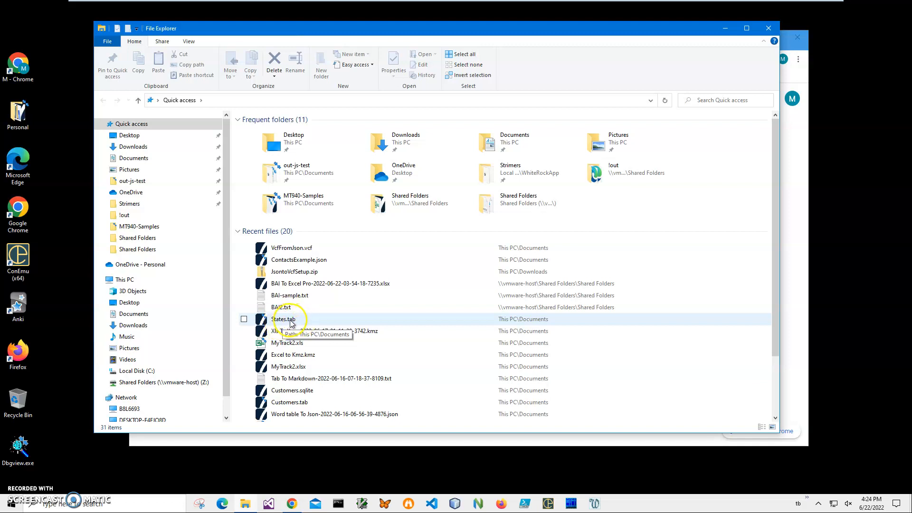
Open States.tab from File Explorer's Recent files through its right-click menu.
right_click(285, 319)
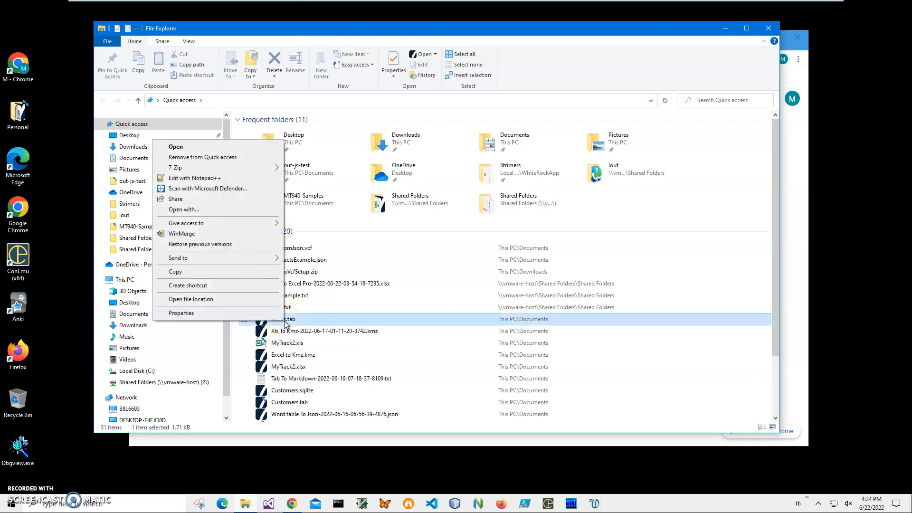
mouse_move(250, 210)
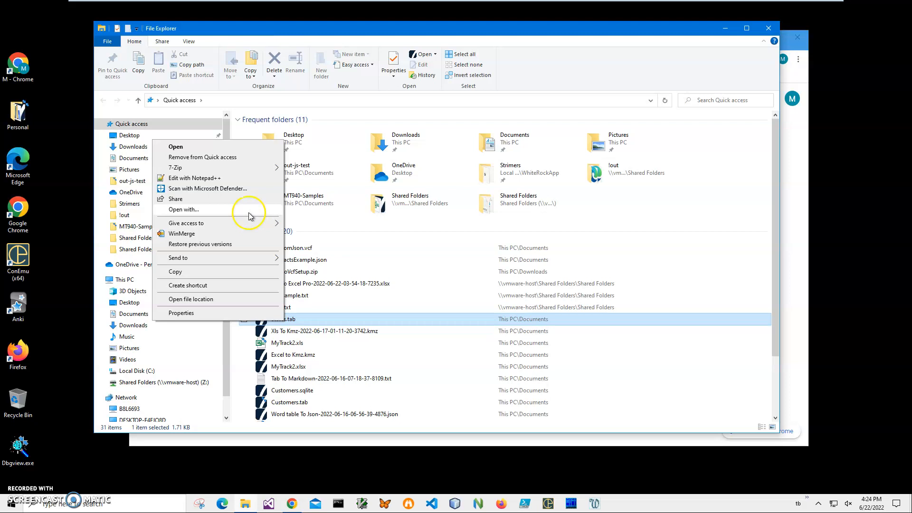
click(195, 177)
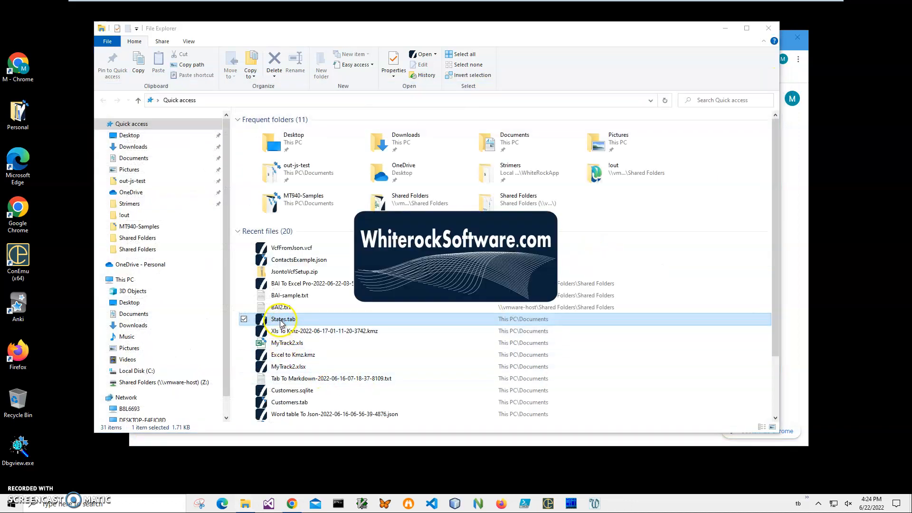
Open States.tab in Tab File Viewer, sort by StateCode and review the Export options.
double_click(282, 318)
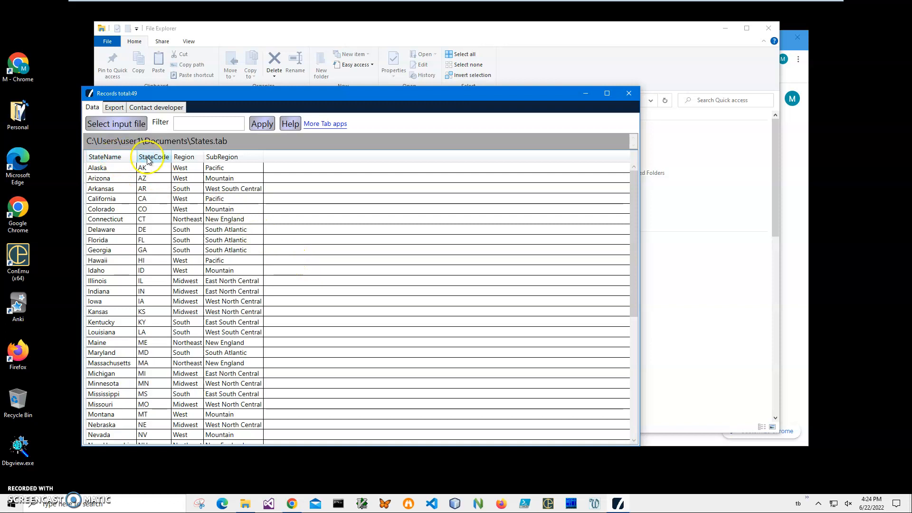
click(152, 156)
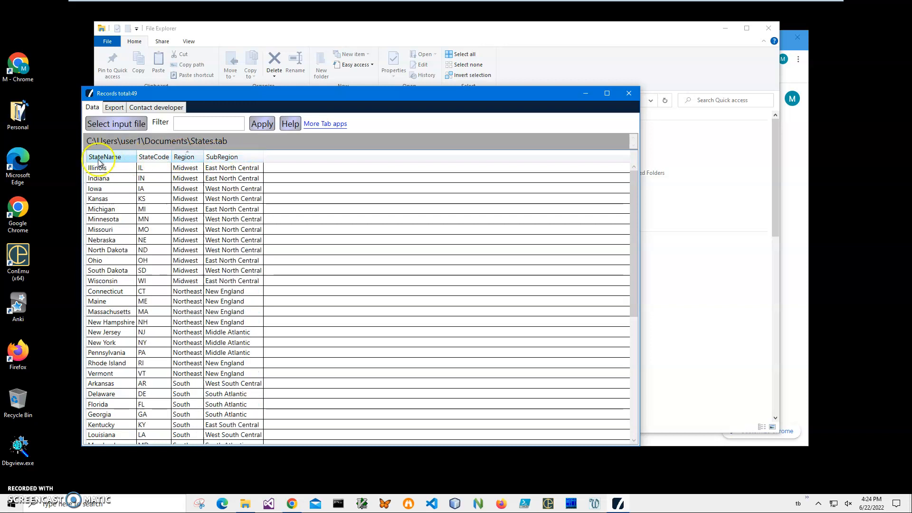
click(114, 106)
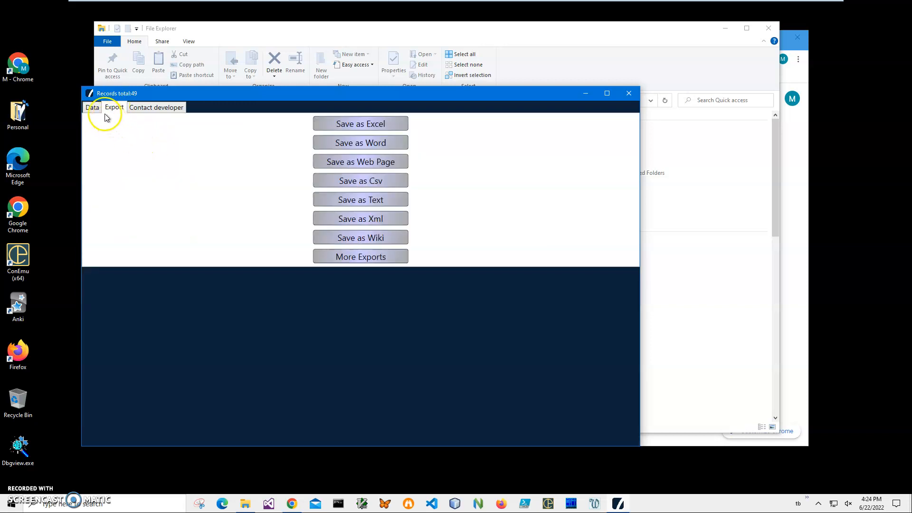
click(91, 107)
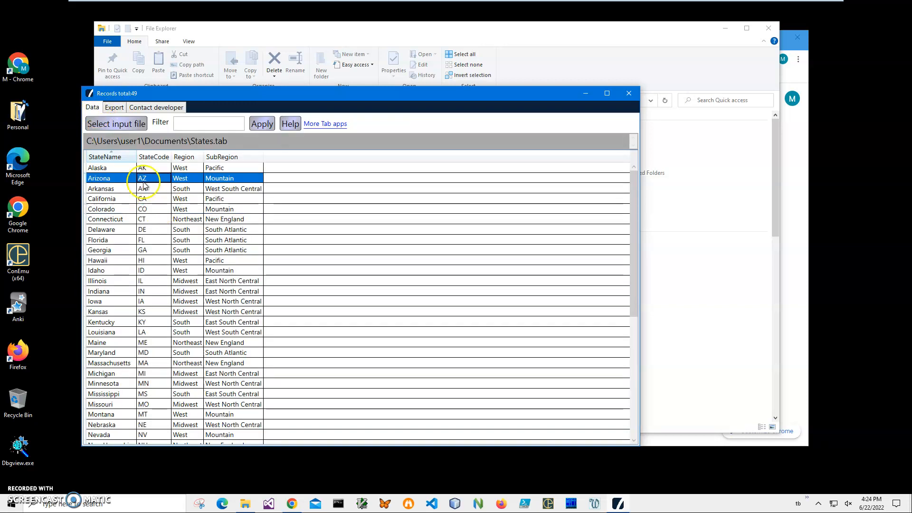
Select the Colorado record, scroll through the records, and close the viewer.
click(104, 209)
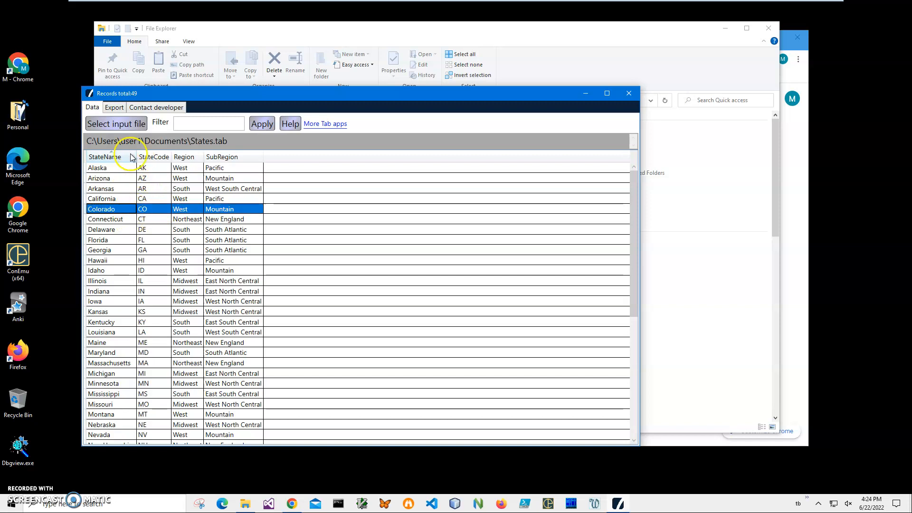
mouse_move(232, 290)
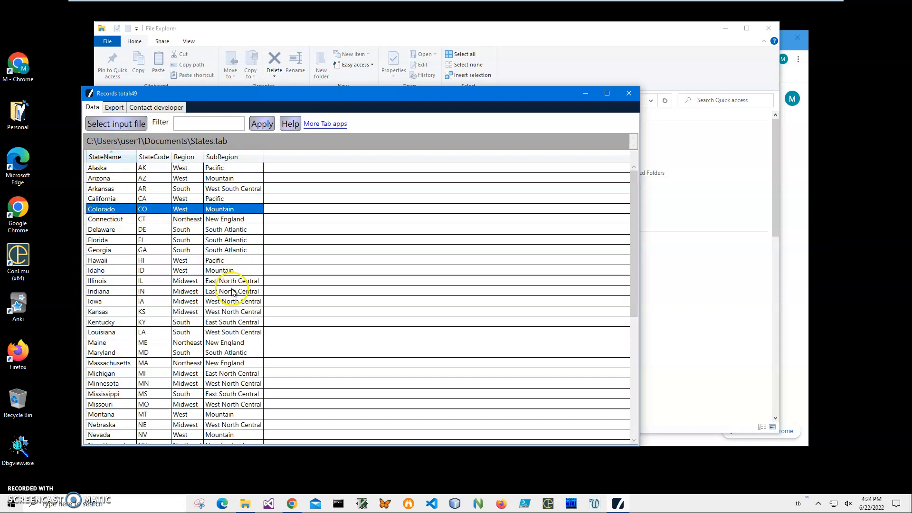
scroll(down, 3)
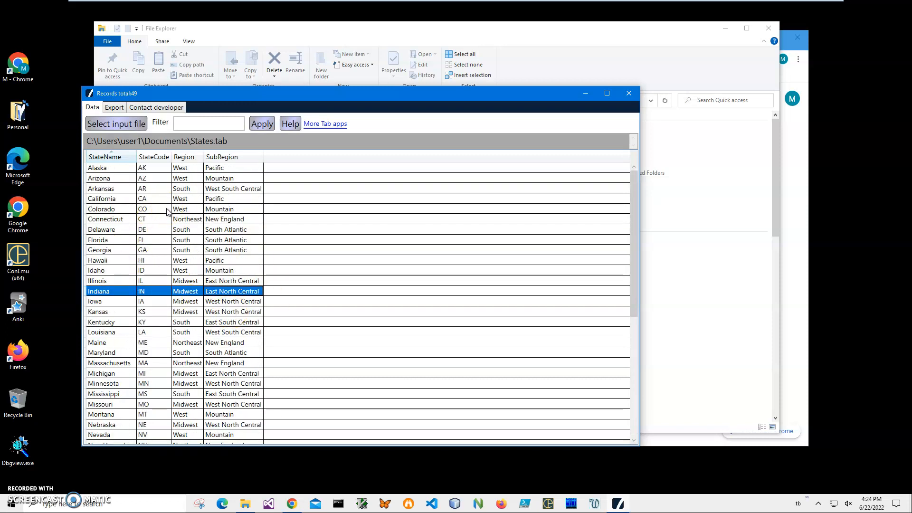
mouse_move(628, 93)
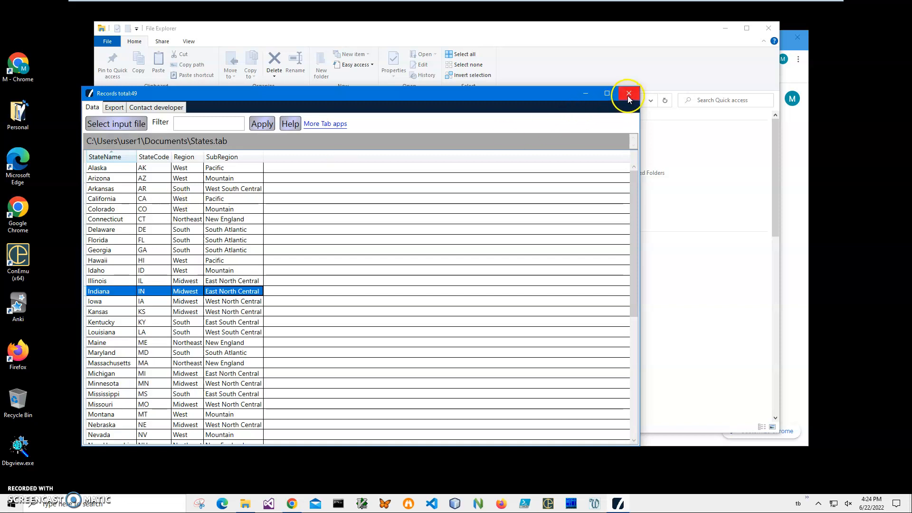
click(627, 93)
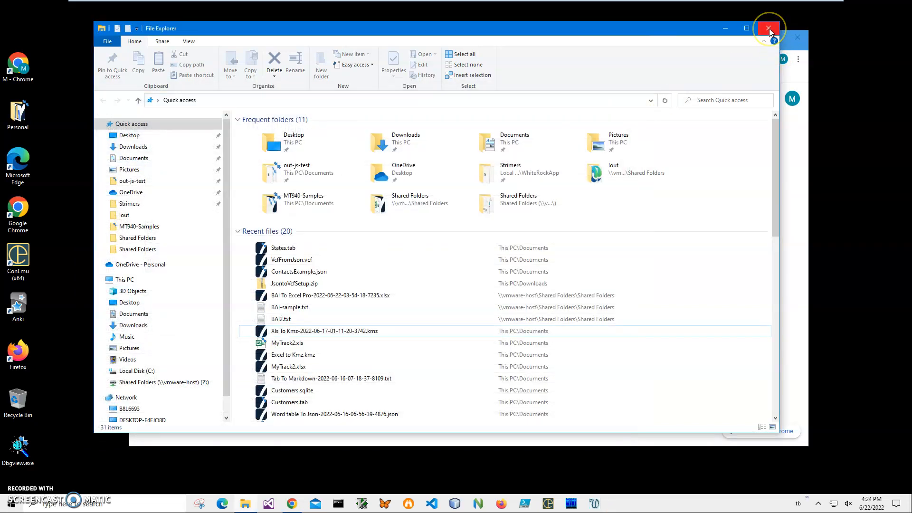
Search the Whiterock site for 'tab to pipe' and reach the Tab To Pipe Delimited section.
click(769, 28)
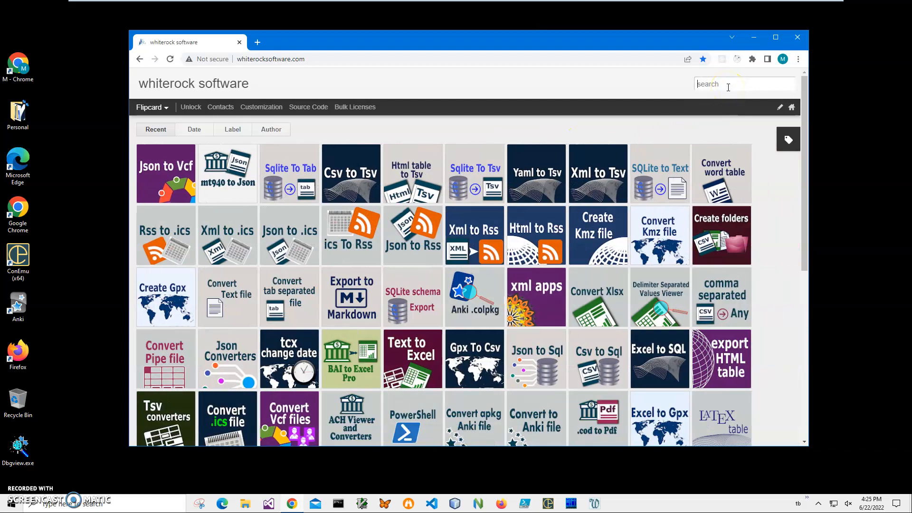
text(tab to pipe)
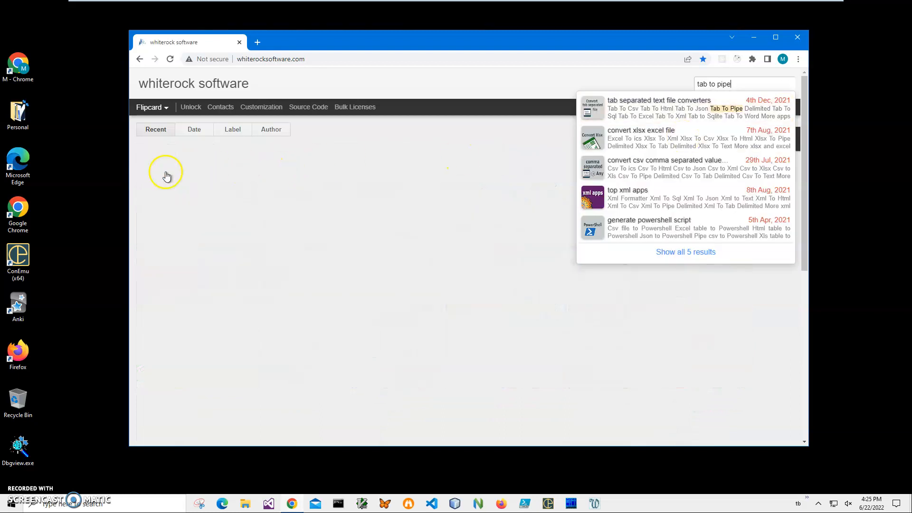
click(658, 100)
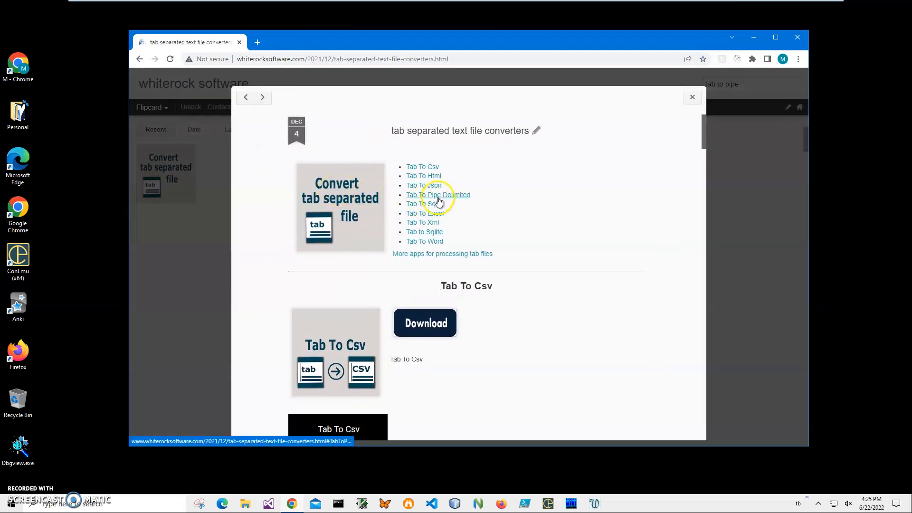
click(438, 195)
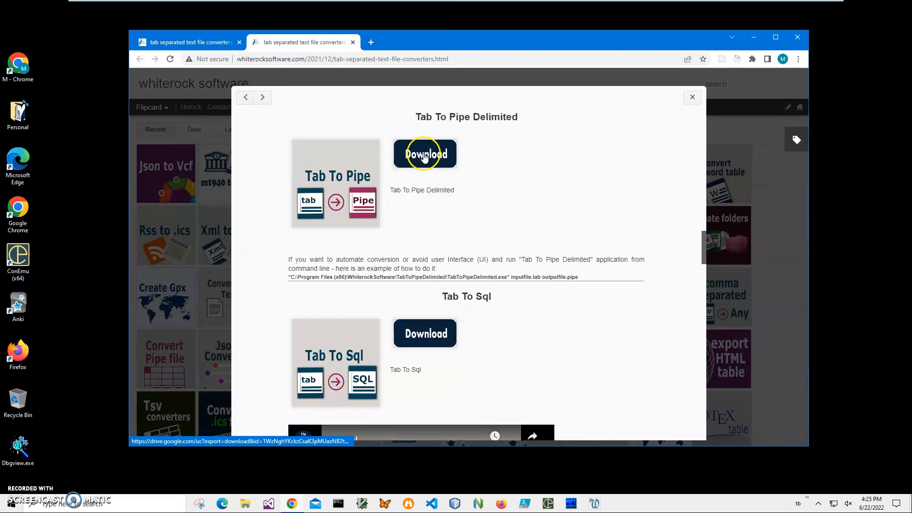
Download the Tab To Pipe Delimited setup zip from its download section.
click(425, 153)
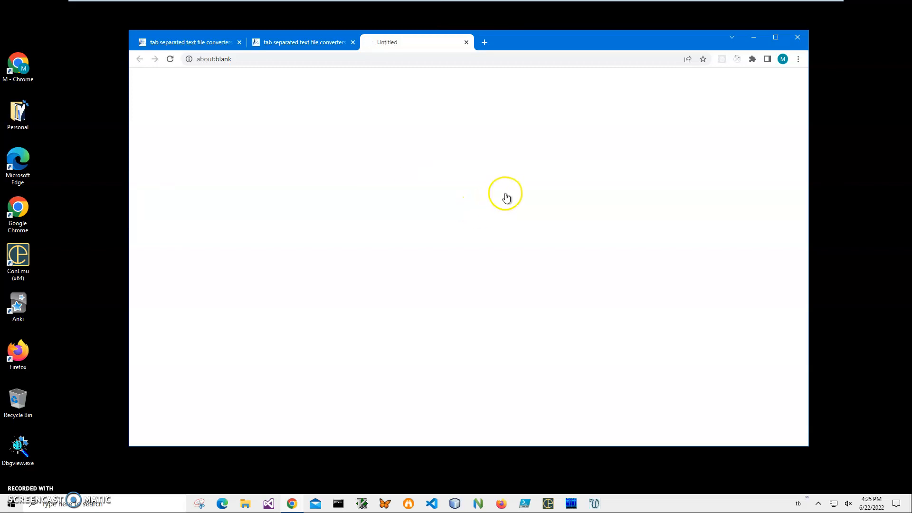
click(425, 153)
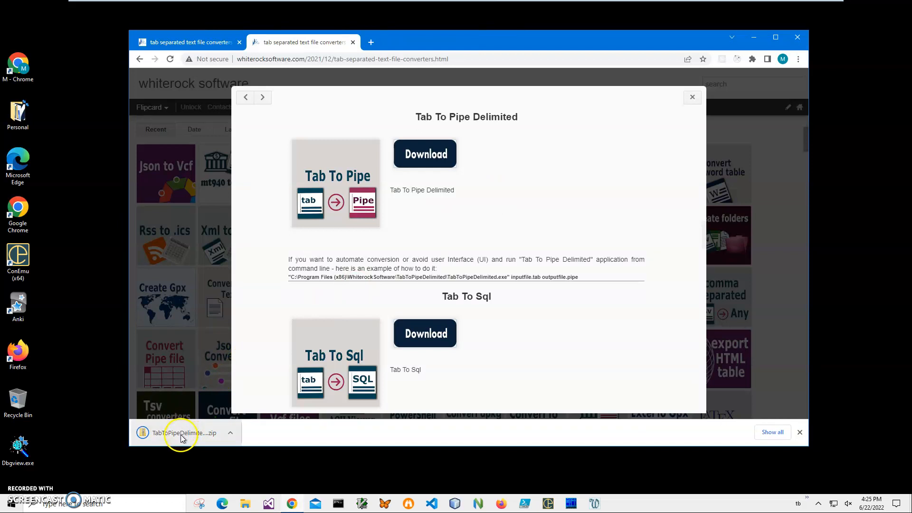
Run the setup MSI from the zip, allow it, keep the default folder, and finish.
click(183, 433)
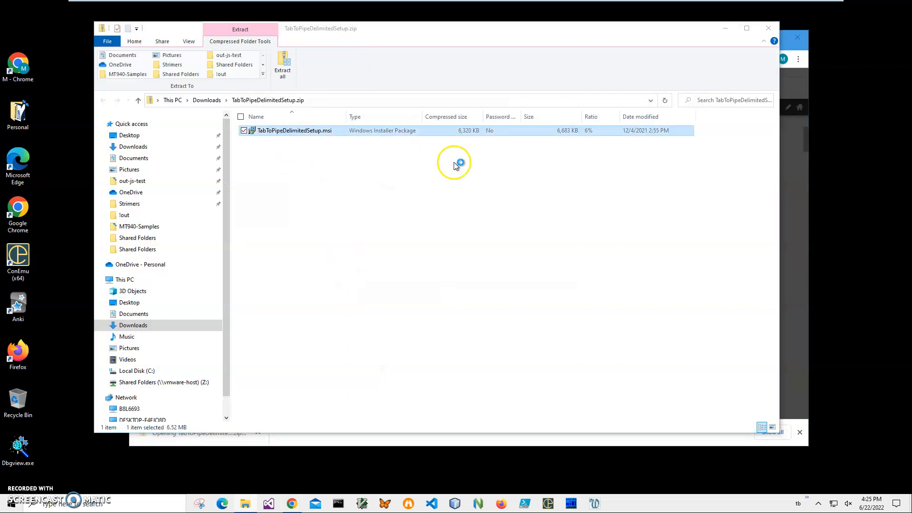
double_click(293, 130)
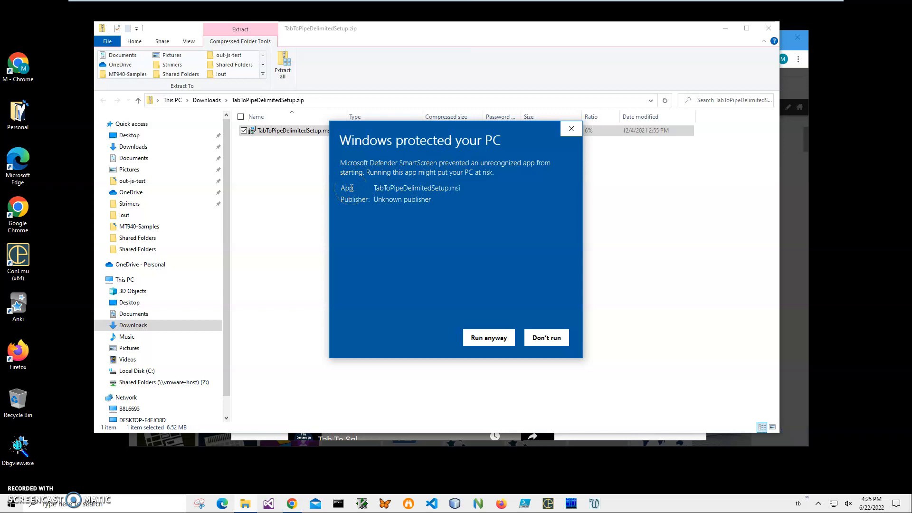
mouse_move(433, 204)
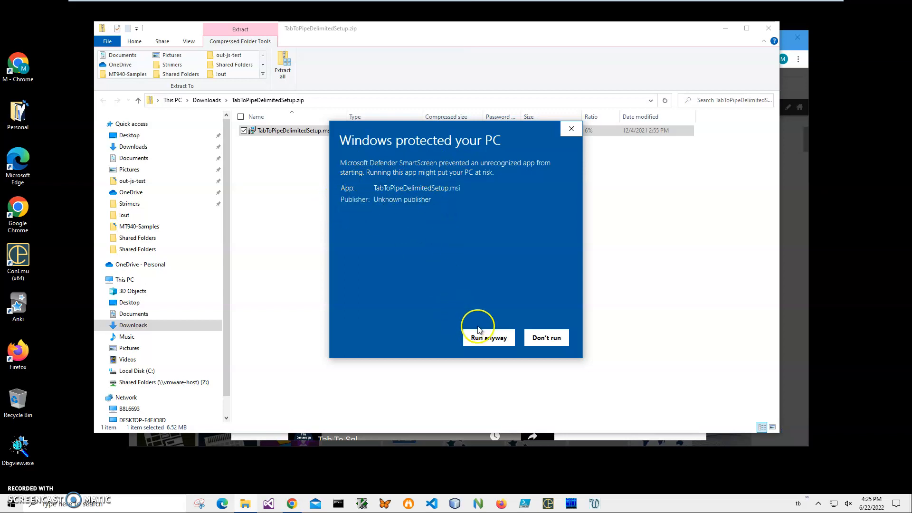
click(488, 338)
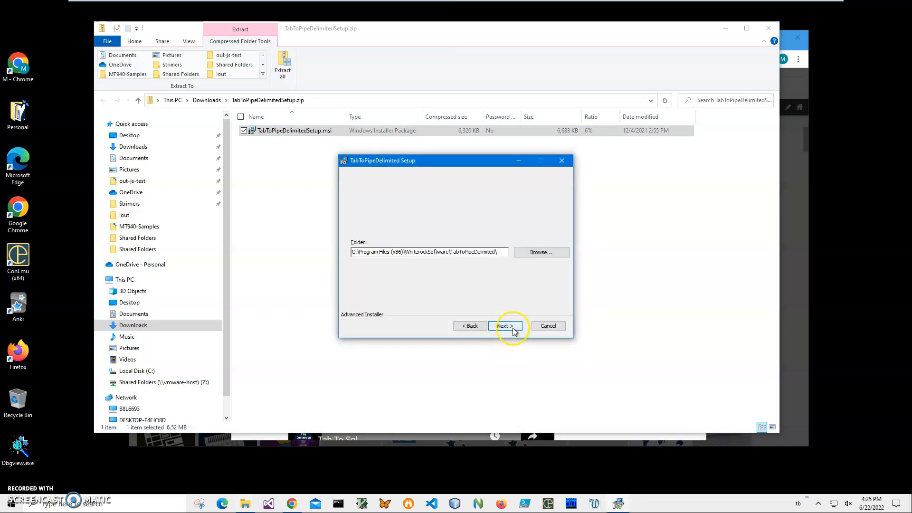
click(503, 326)
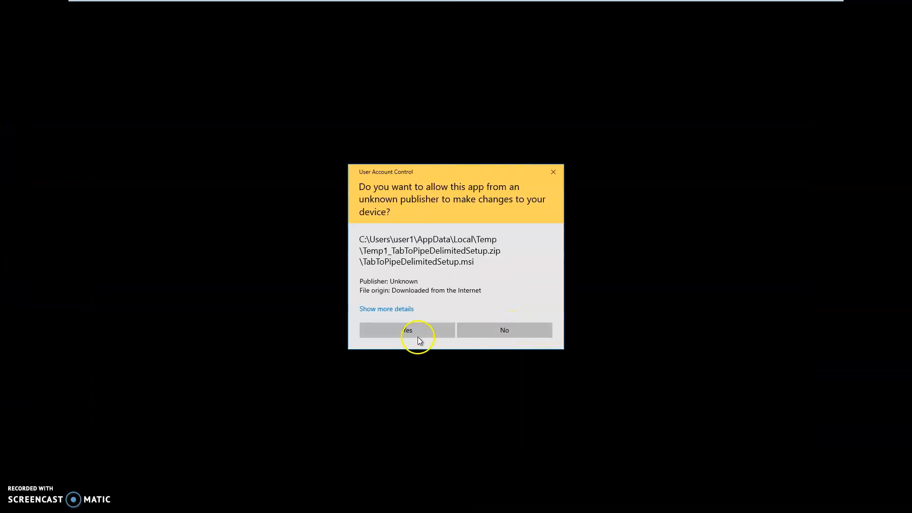
click(407, 329)
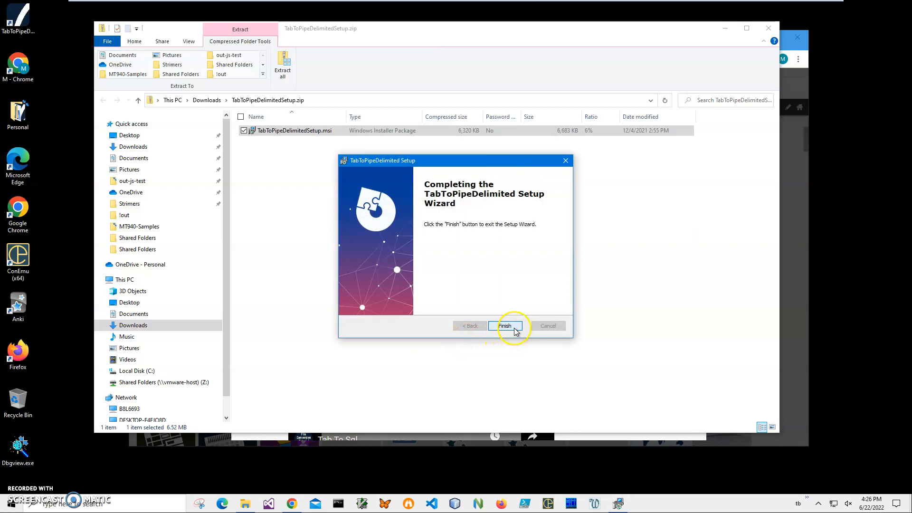
click(505, 326)
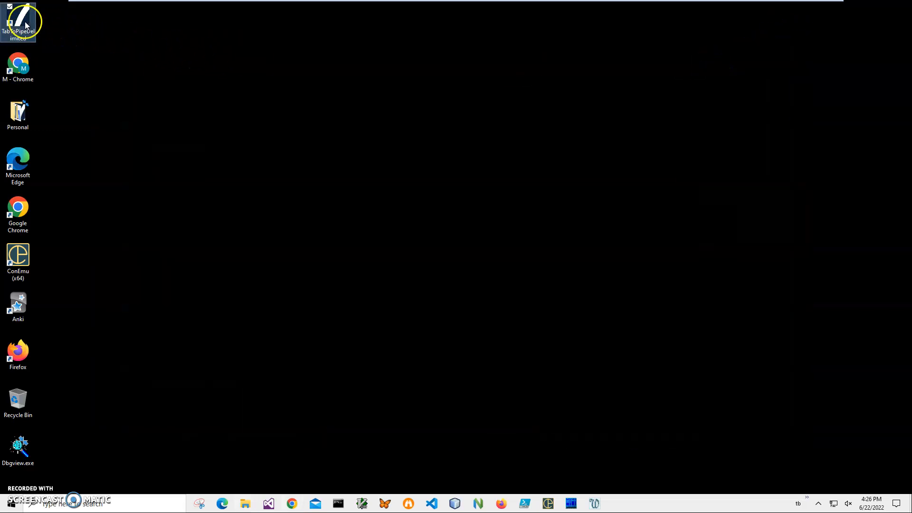
Launch Tab To Pipe Delimited from the desktop and load States.tab as the input file.
double_click(18, 17)
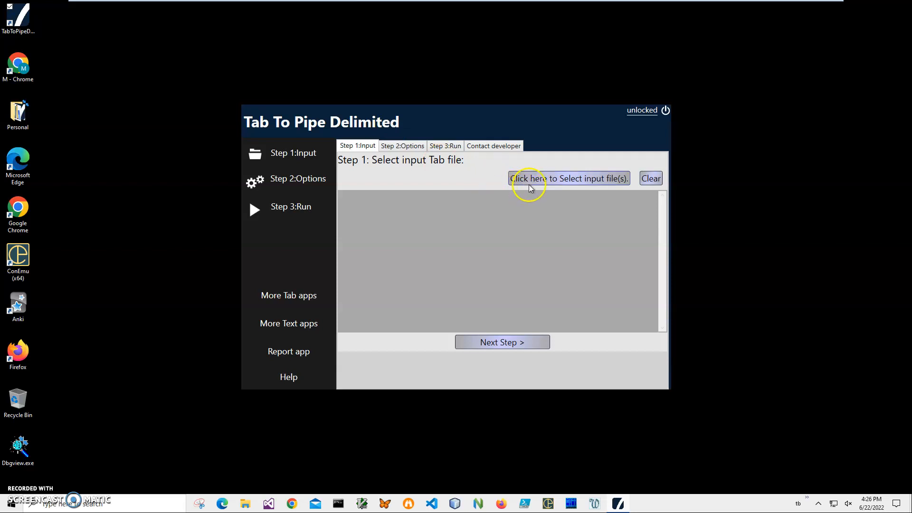
click(567, 178)
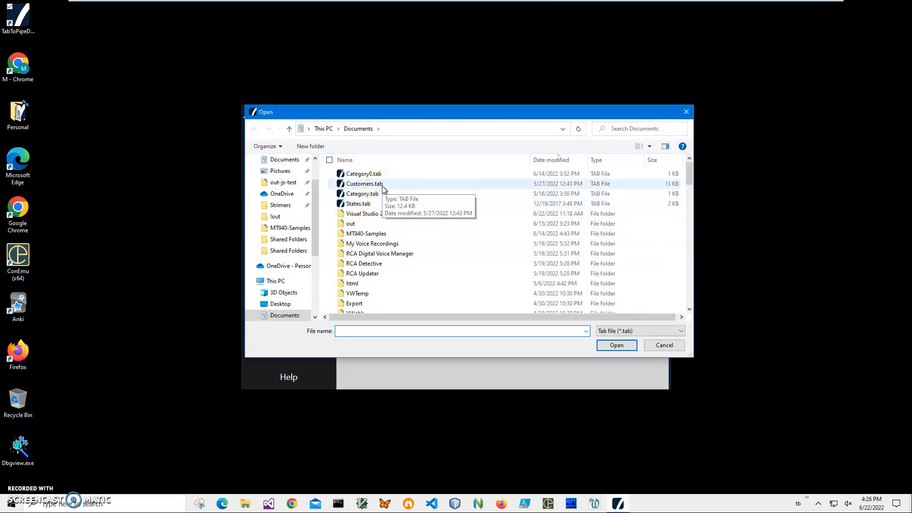
click(358, 204)
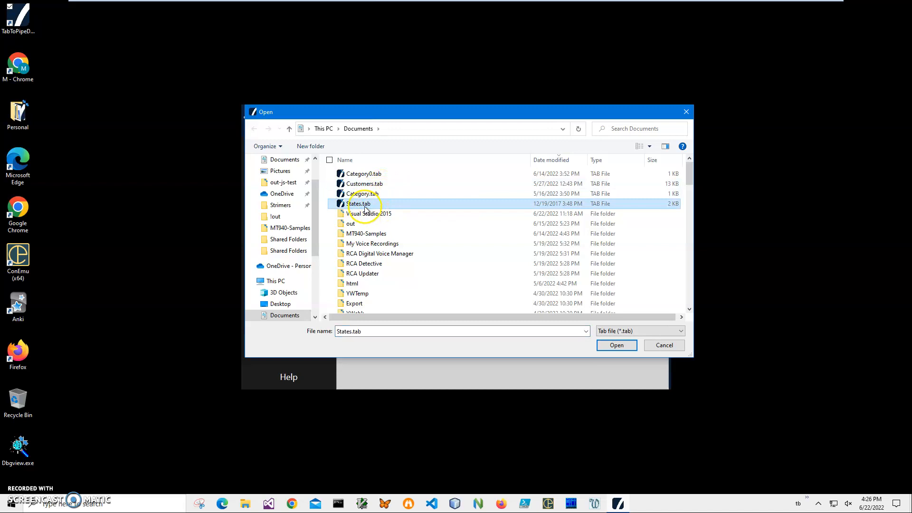
click(616, 345)
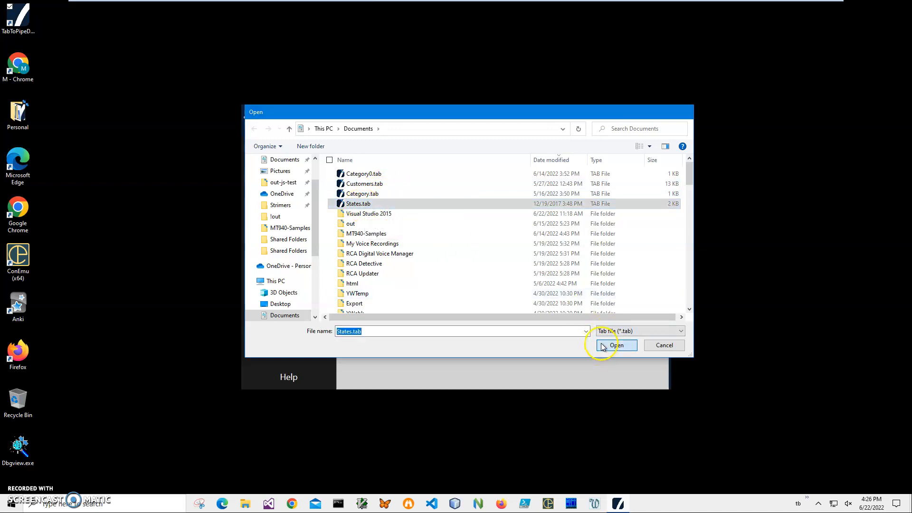
click(616, 344)
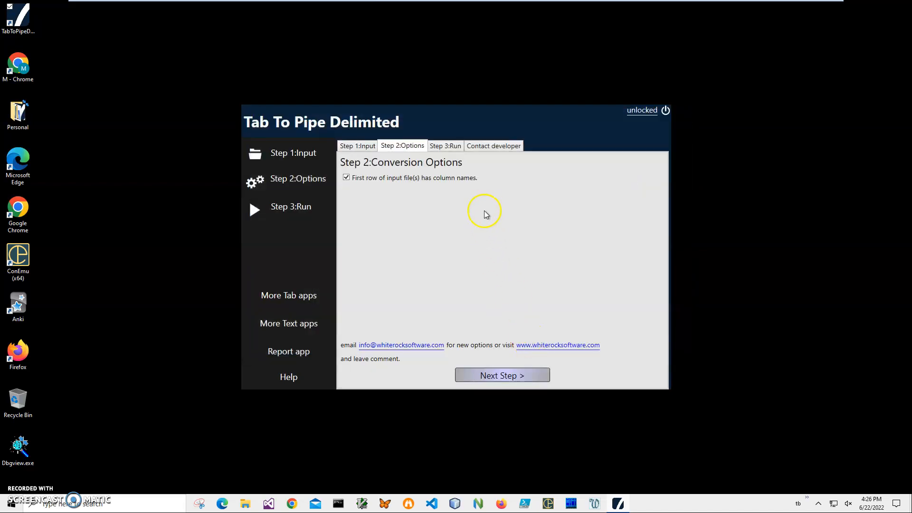
mouse_move(415, 216)
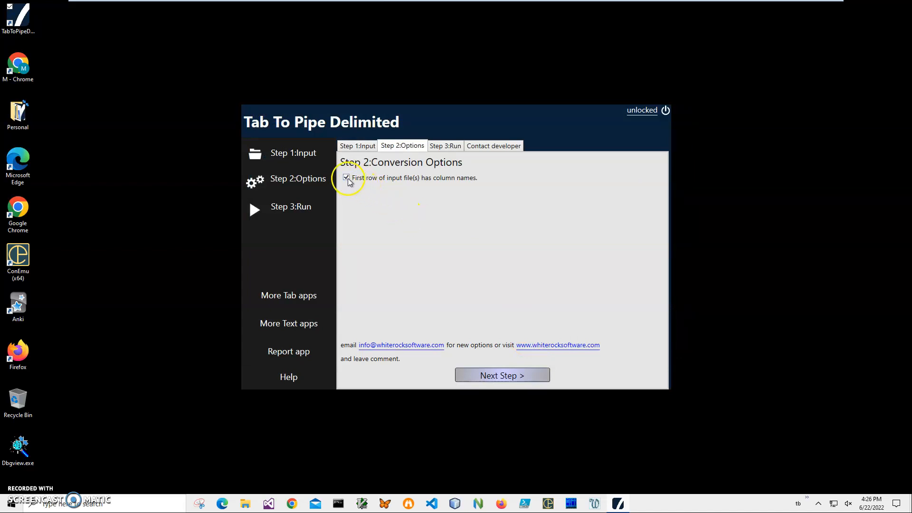
mouse_move(379, 202)
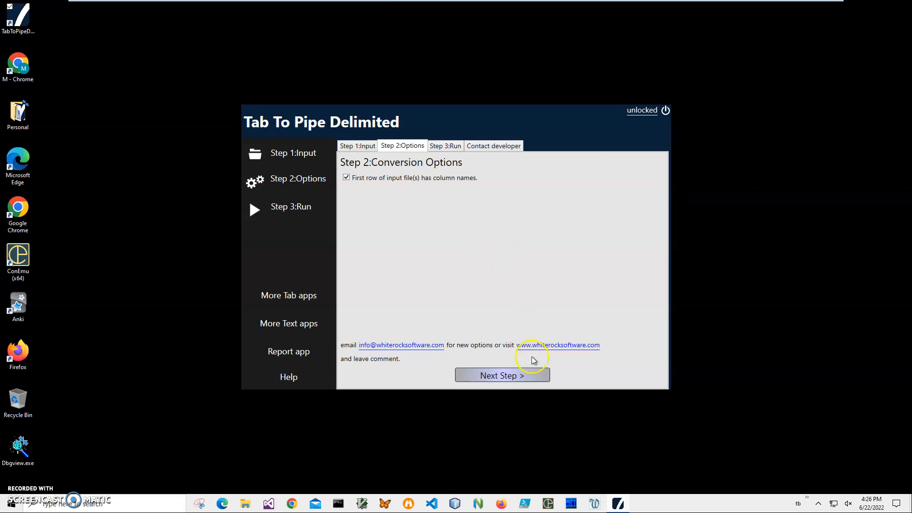
mouse_move(528, 285)
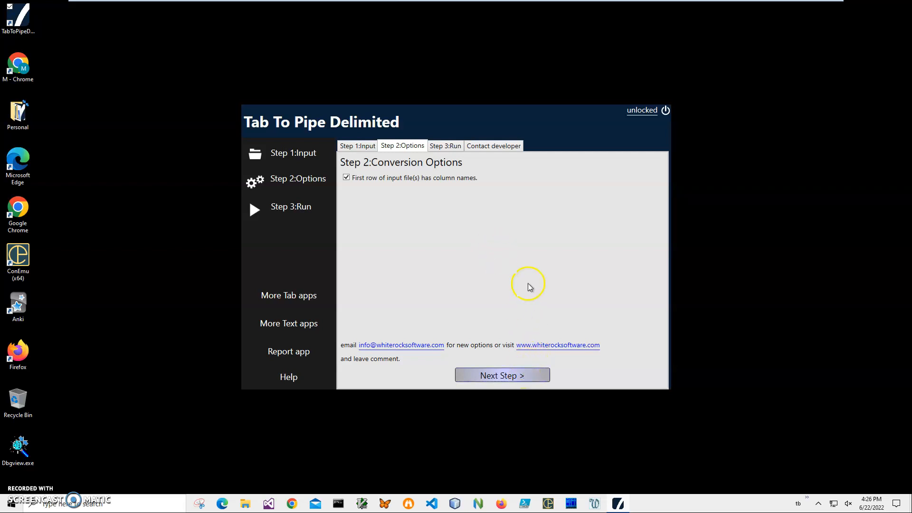
Keep 'First row has column names' checked and continue to the run-conversion page.
click(502, 374)
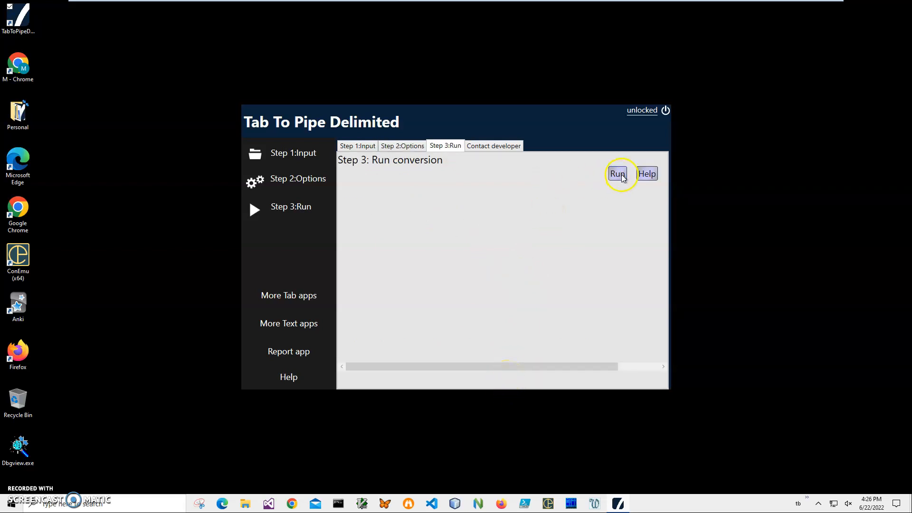
Run the conversion and save the output under the suggested name in Documents.
click(616, 174)
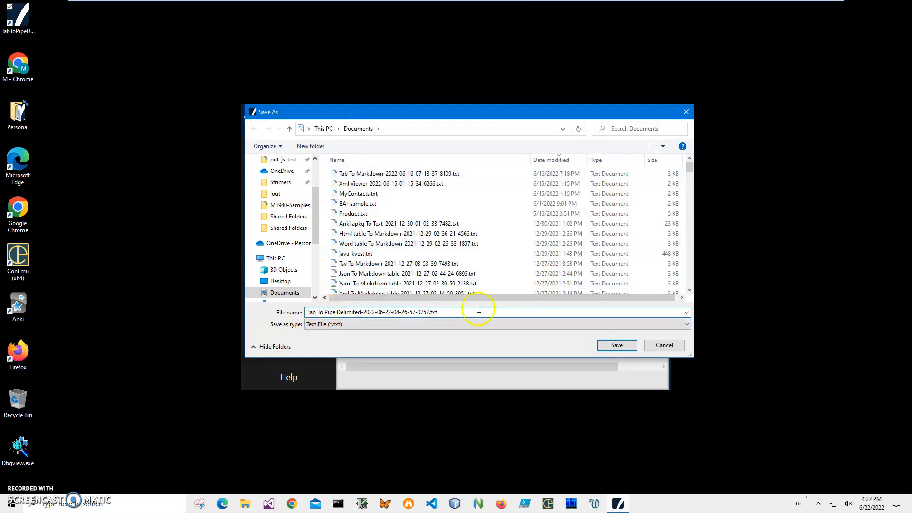
mouse_move(448, 312)
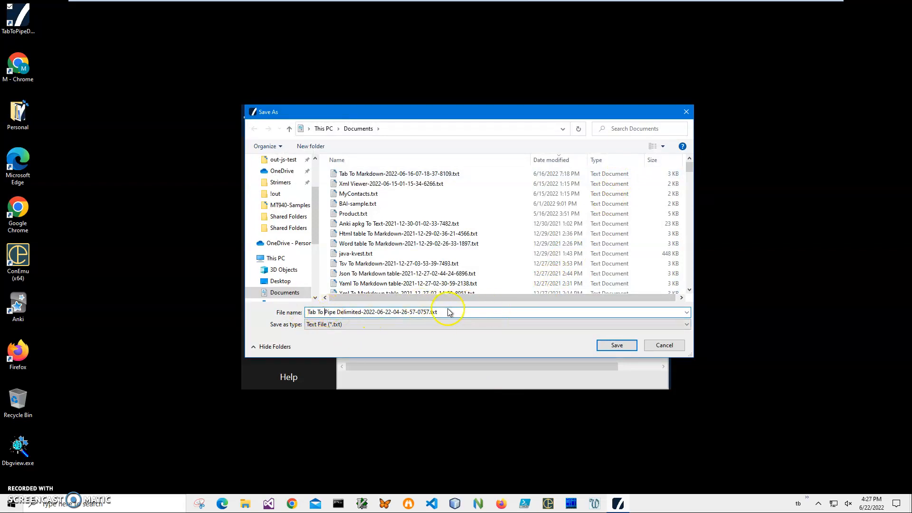
click(615, 345)
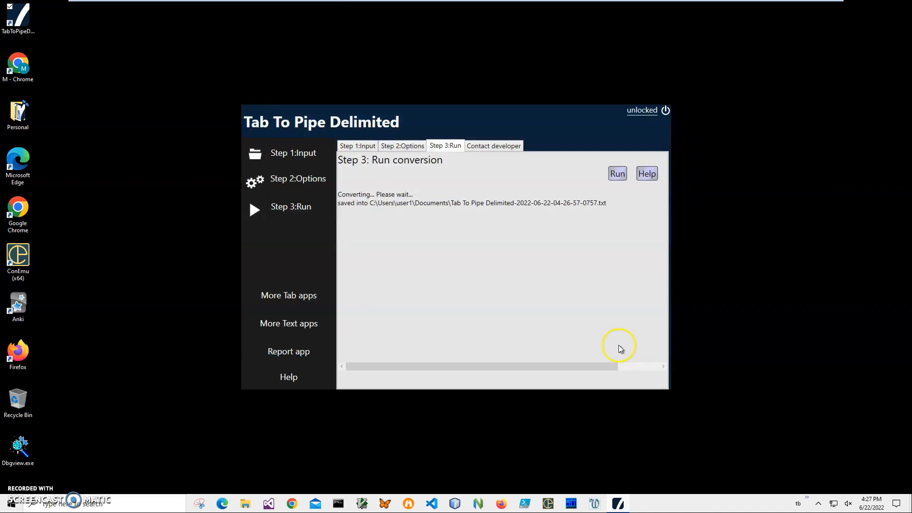
mouse_move(464, 227)
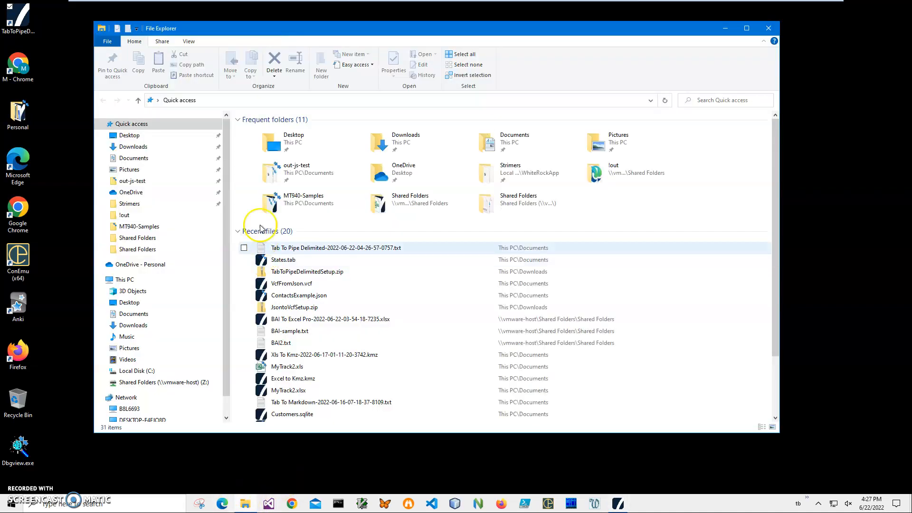
Open the converted .txt file from Recent files in Notepad to check the pipe-separated rows.
double_click(335, 247)
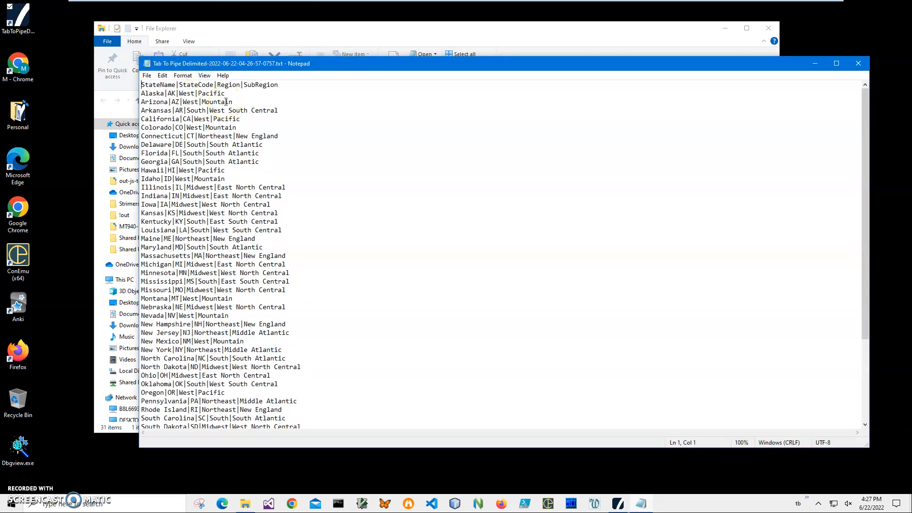
mouse_move(865, 173)
text(pipe)
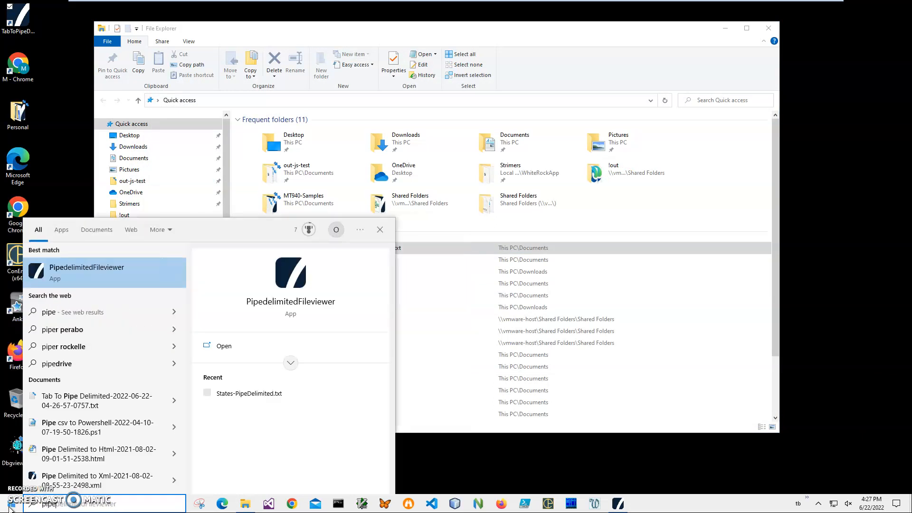
Launch PipedelimitedFileviewer from Start and open the converted .txt file as a table.
click(290, 272)
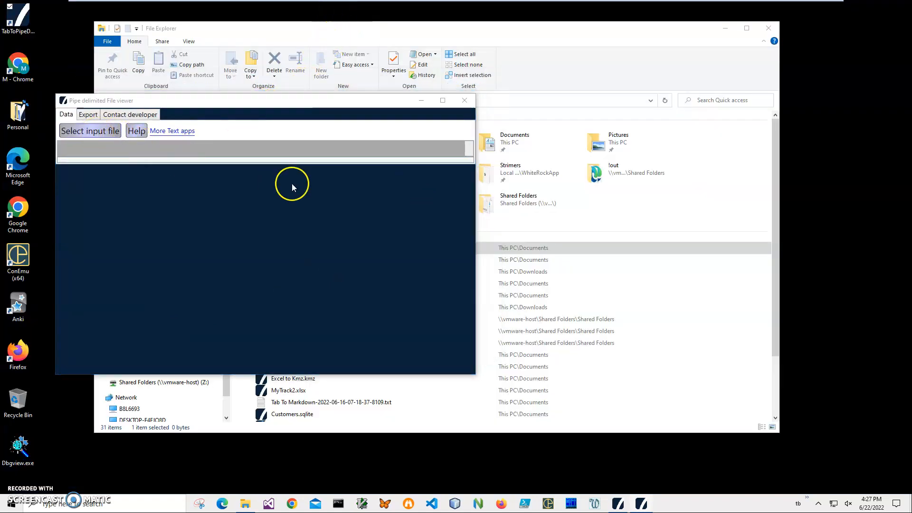
click(90, 130)
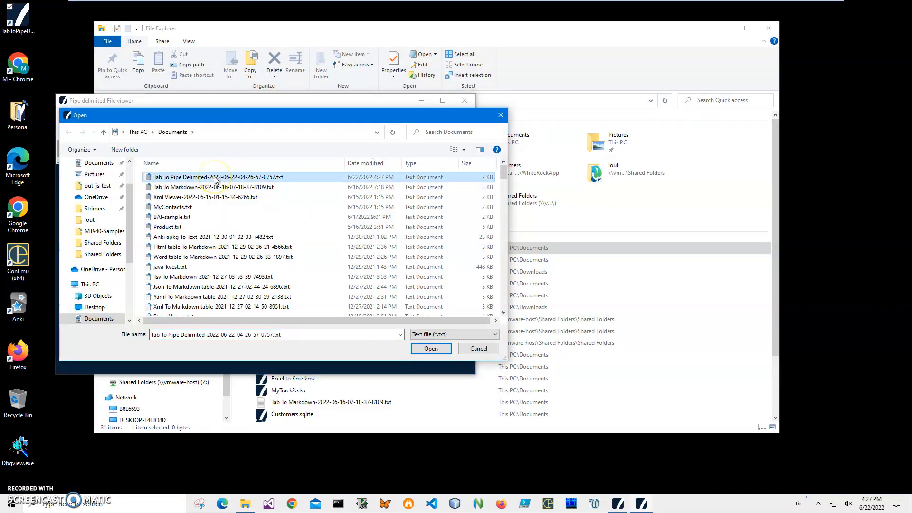
click(430, 349)
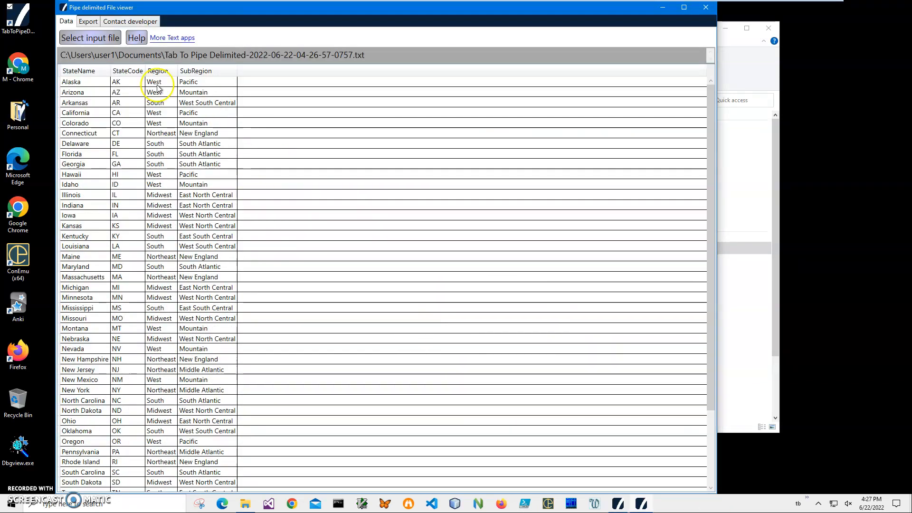
Show the Export tab with Excel, Word, Web Page, Csv, Text and Xml buttons.
click(87, 21)
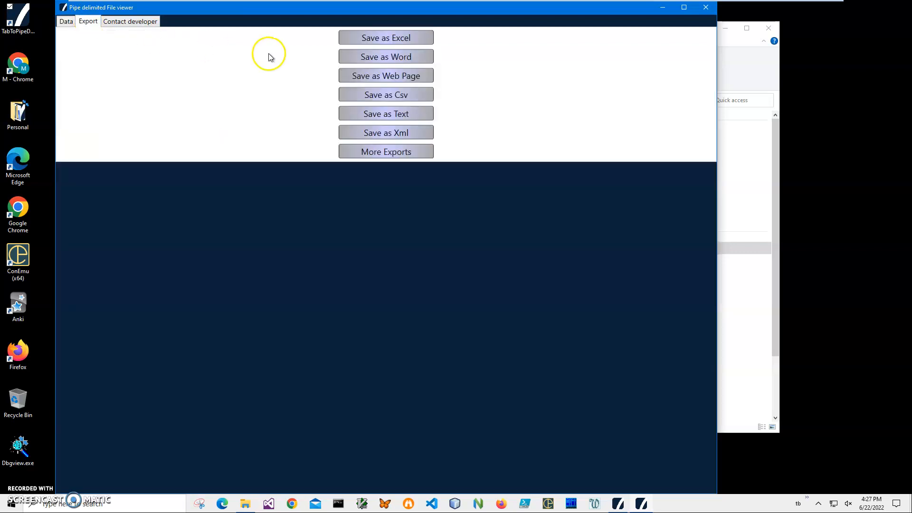
mouse_move(268, 76)
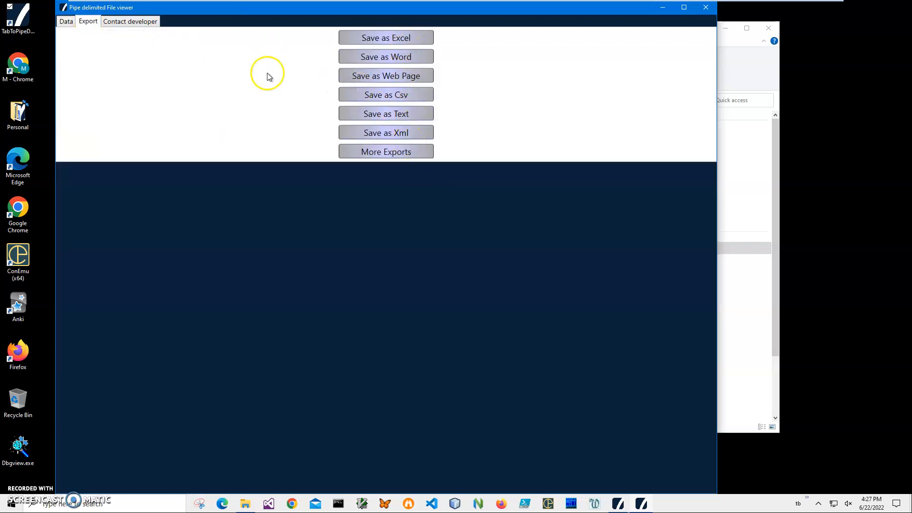
mouse_move(705, 8)
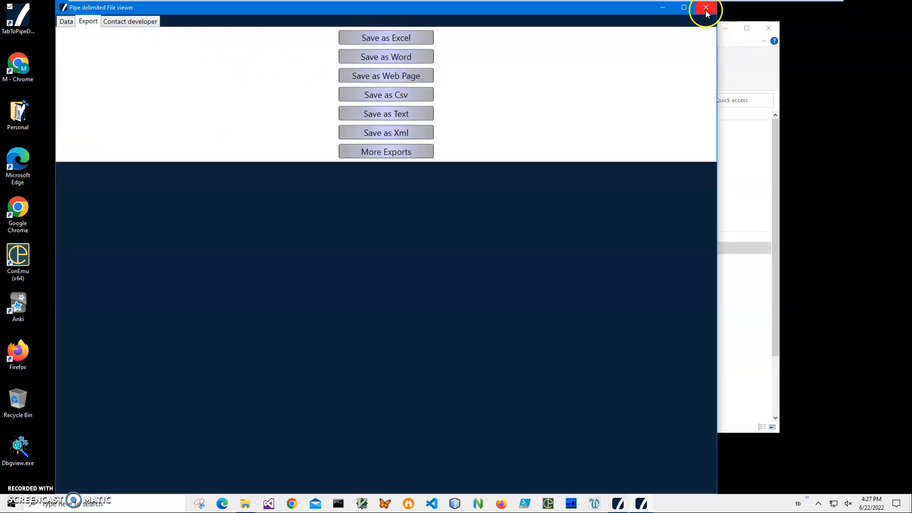
mouse_move(706, 8)
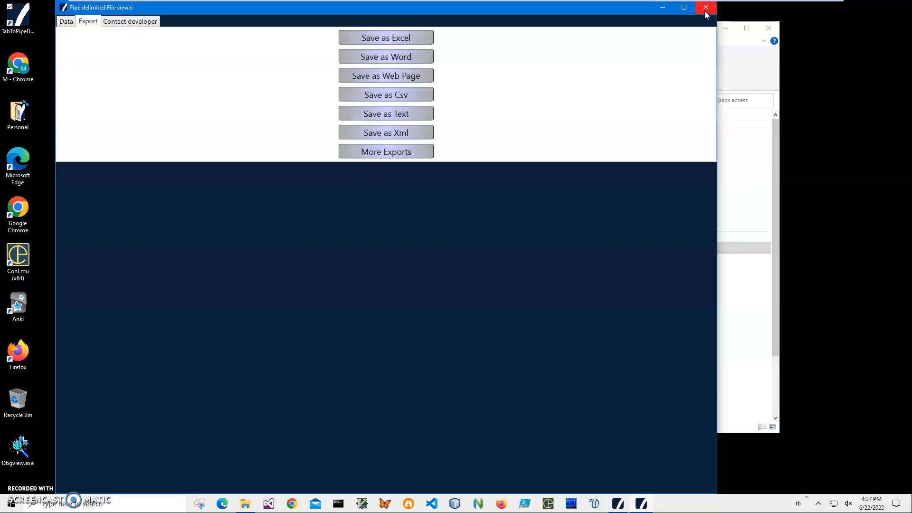
mouse_move(195, 357)
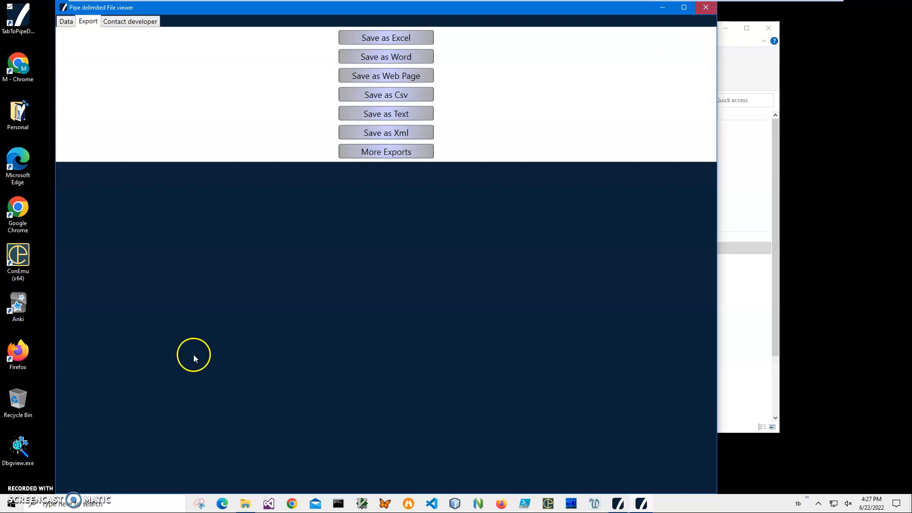